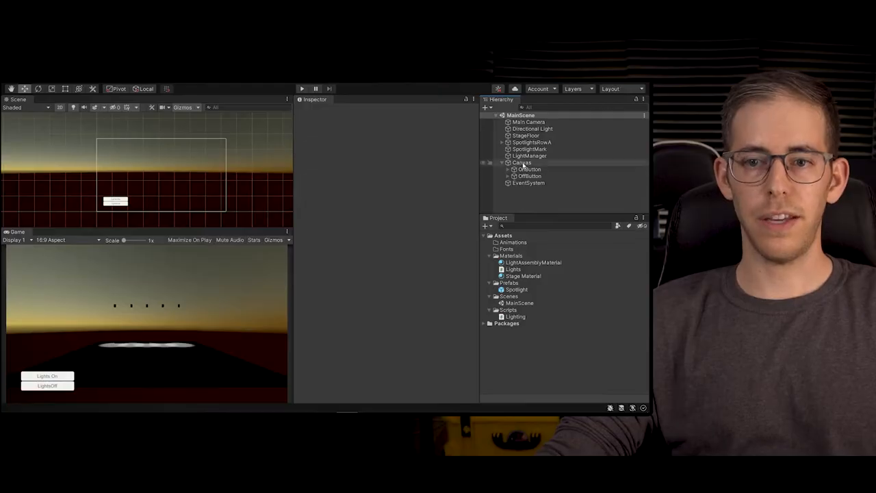
# Select SpotlightMark and drag it onto the illuminated stage area near the spotlights.
pyautogui.click(522, 163)
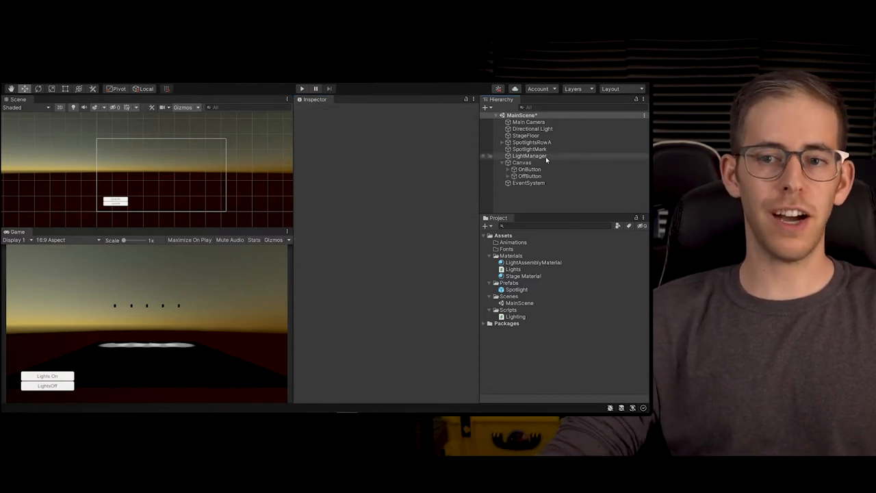
pyautogui.click(521, 163)
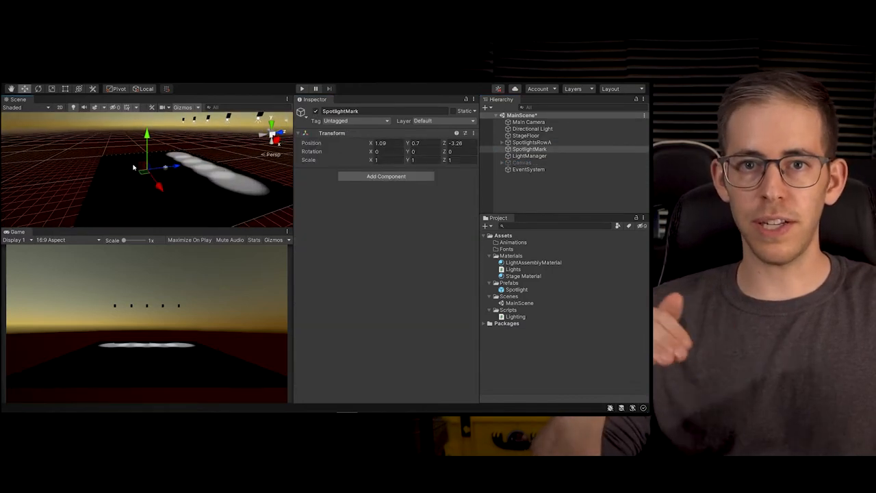
pyautogui.moveTo(147, 141); pyautogui.dragTo(110, 164)
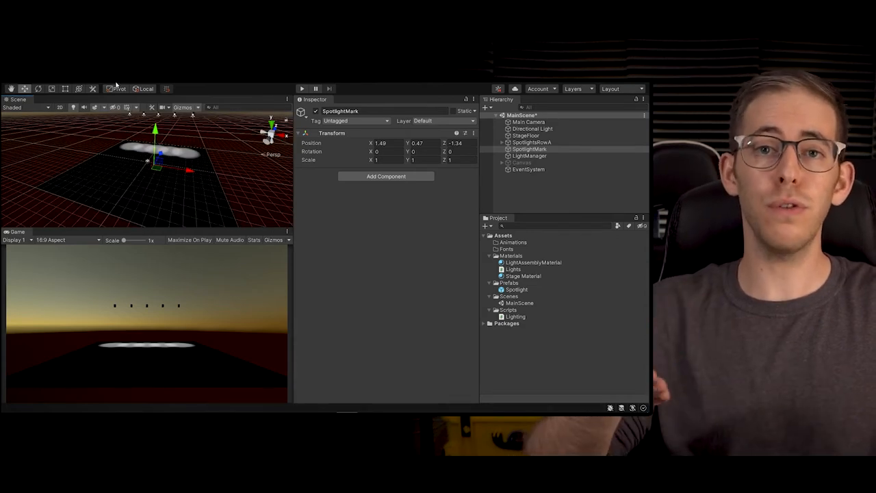
# Open the Animation window from the Window menu.
pyautogui.click(123, 78)
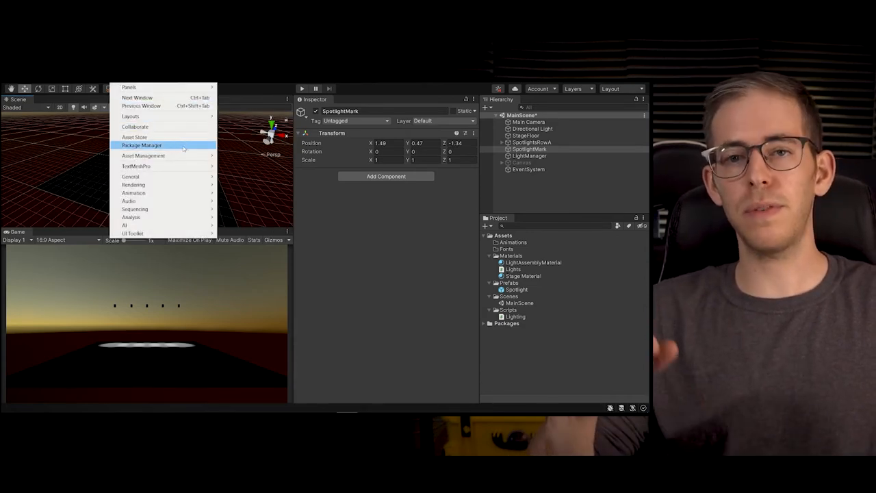
pyautogui.moveTo(133, 192)
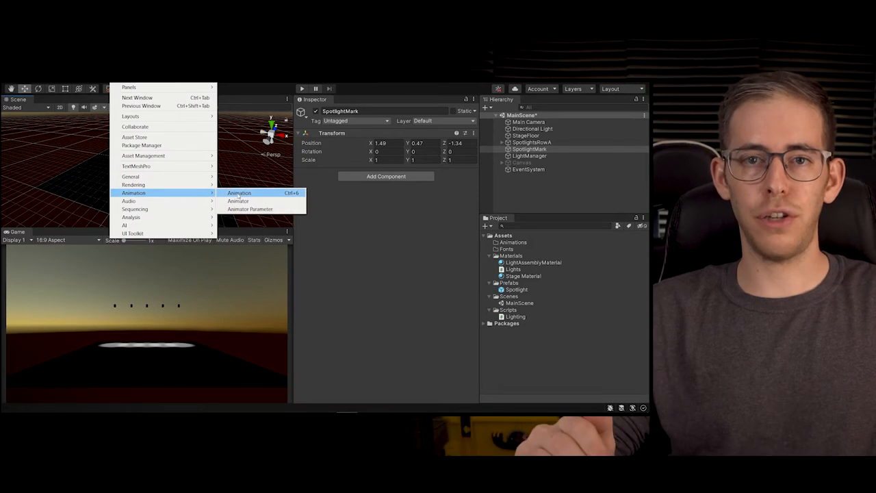
pyautogui.click(240, 192)
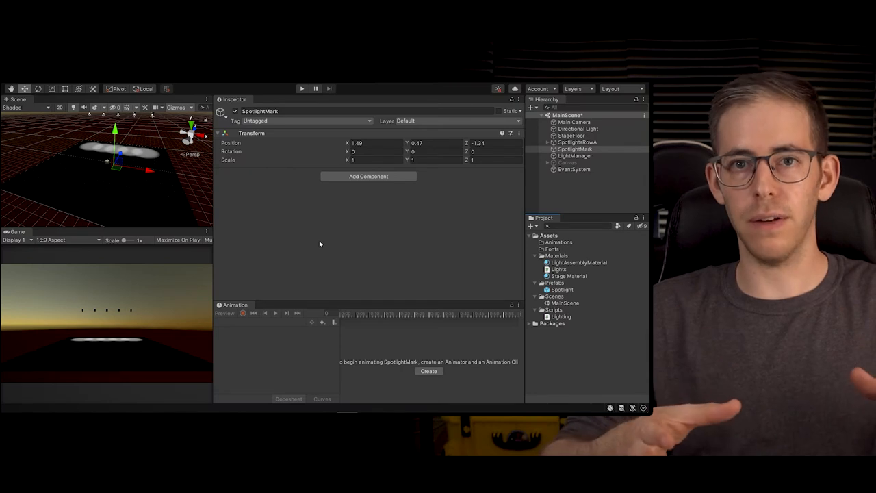
pyautogui.moveTo(348, 248)
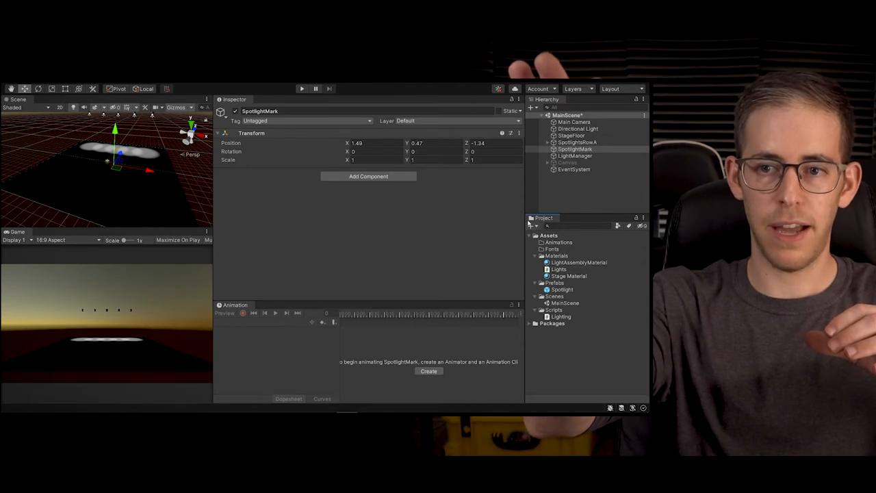
# Create and save the SpotlightMarkAnimation clip for SpotlightMark.
pyautogui.click(575, 149)
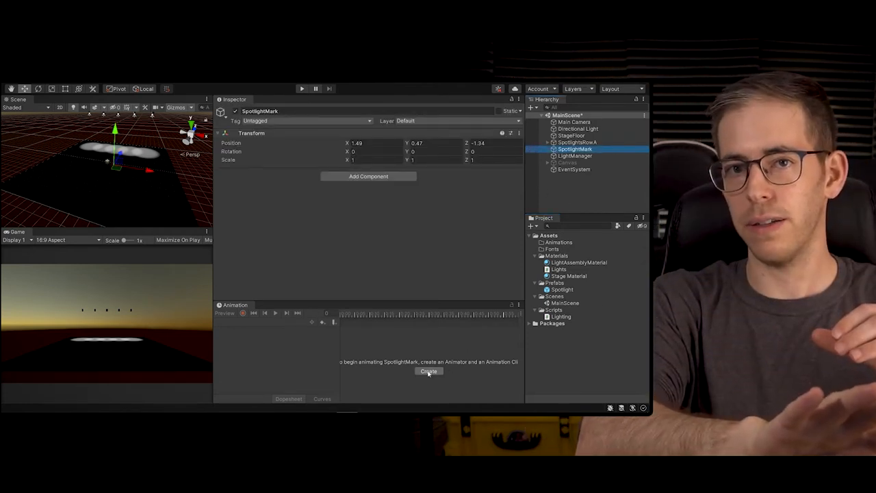
pyautogui.click(429, 371)
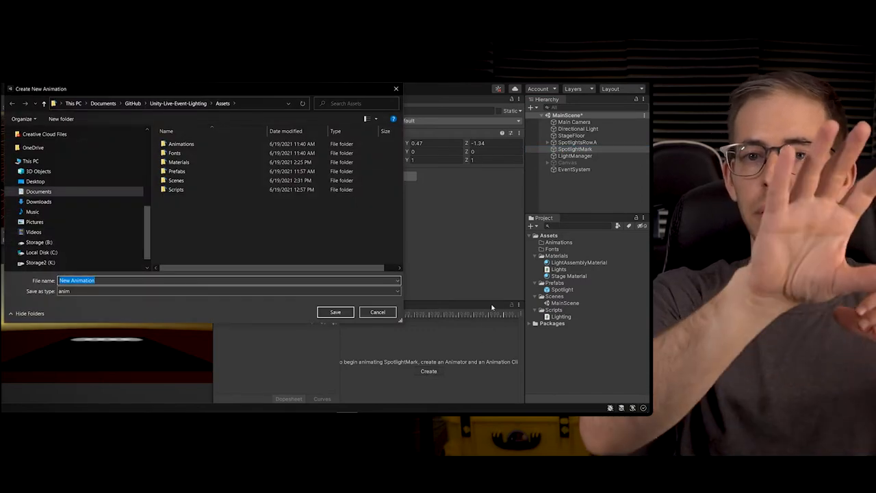
pyautogui.write('SpotlightMarkAnimat')
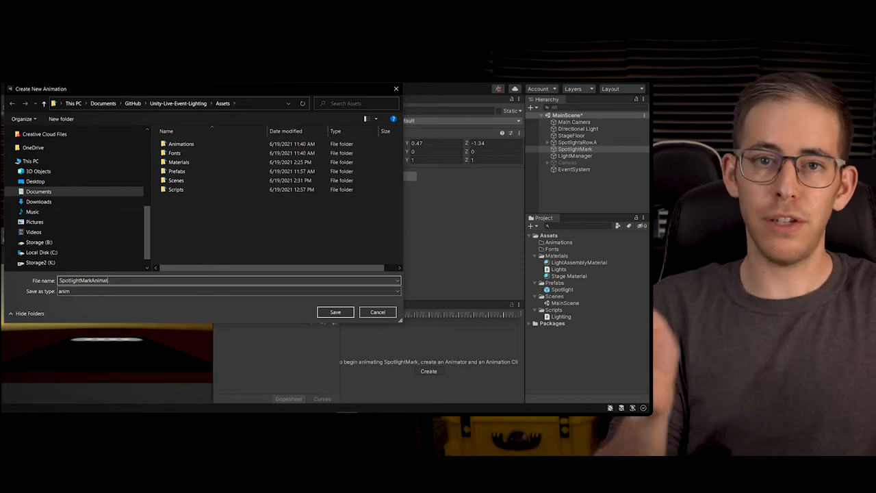
pyautogui.click(335, 312)
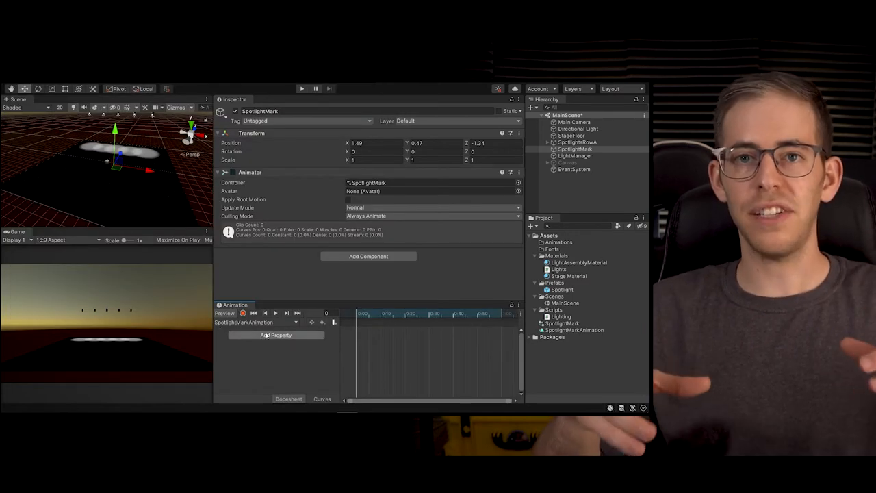
pyautogui.moveTo(242, 312)
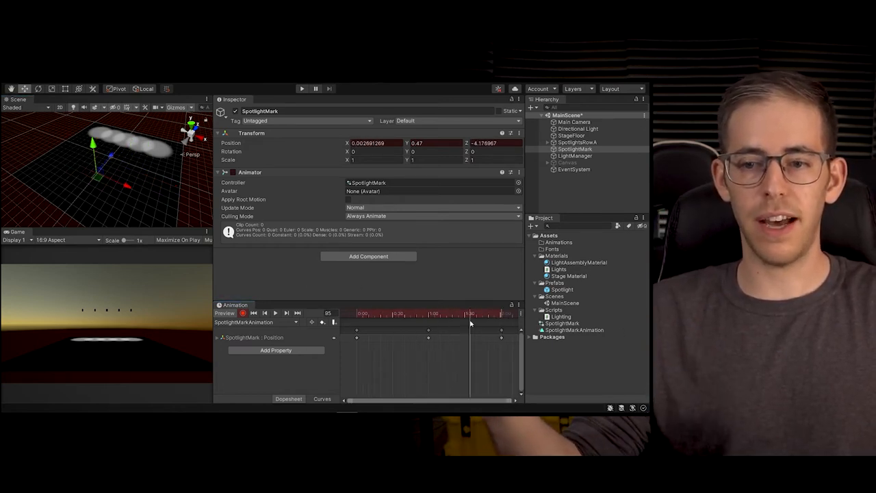
# Move the playhead to a later frame to set a SpotlightMark position keyframe.
pyautogui.click(389, 314)
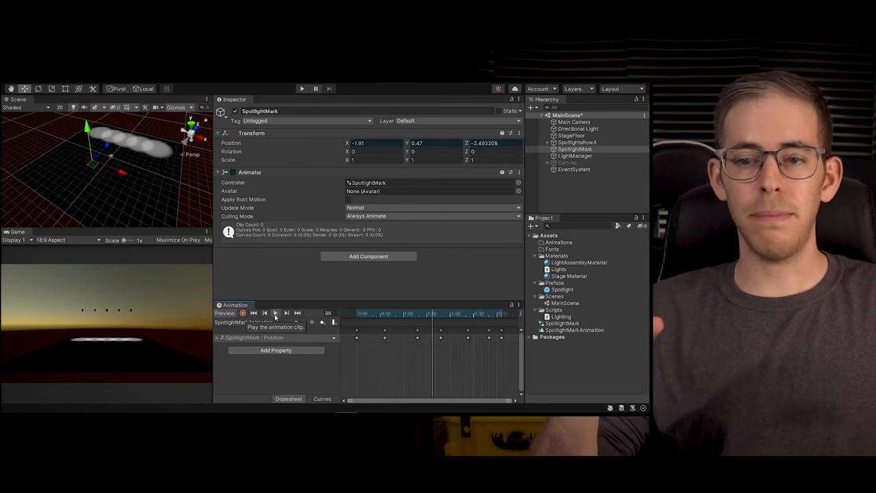
# Preview the SpotlightMarkAnimation clip and move the playhead near its end.
pyautogui.click(275, 312)
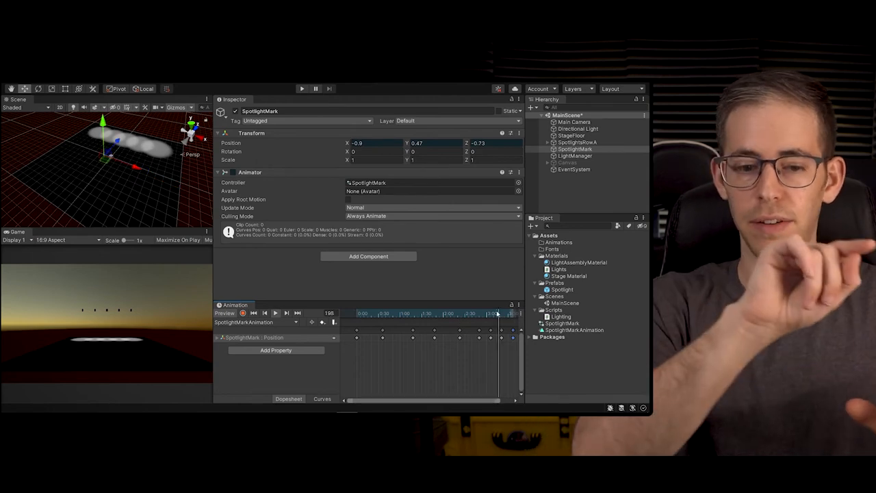
pyautogui.moveTo(496, 312); pyautogui.dragTo(418, 313)
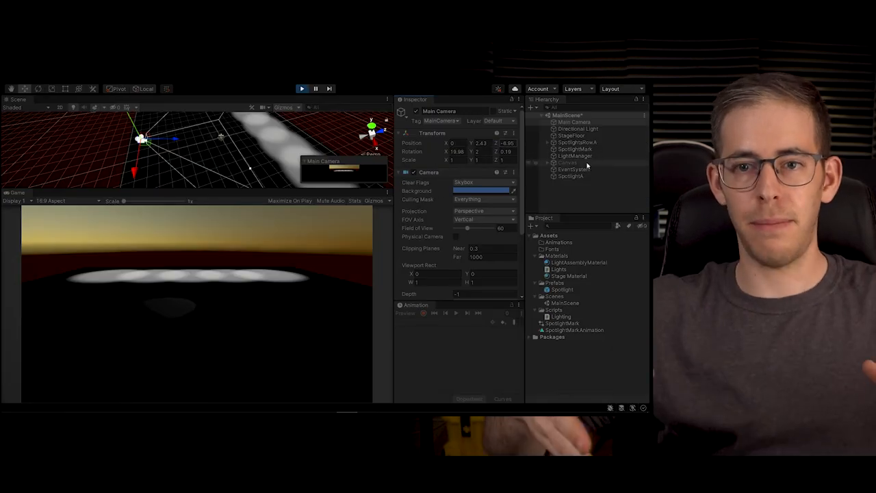
# Select SpotlightA in the Hierarchy to view its Light settings.
pyautogui.click(570, 176)
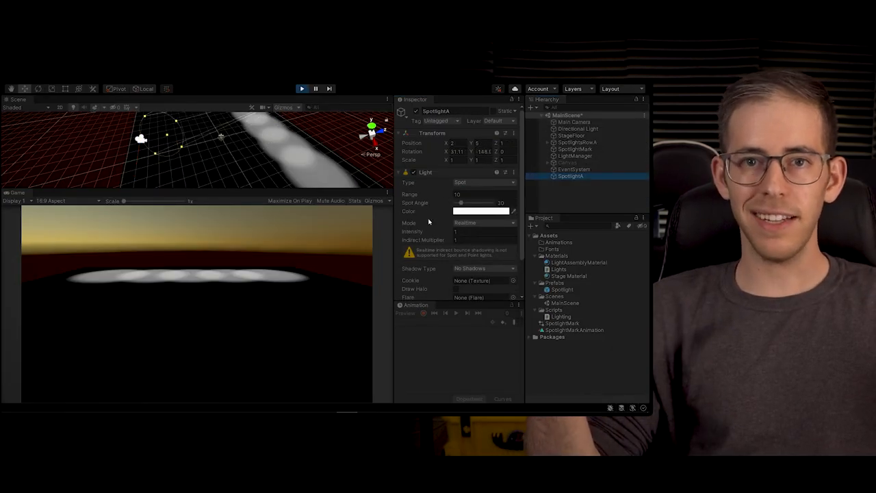